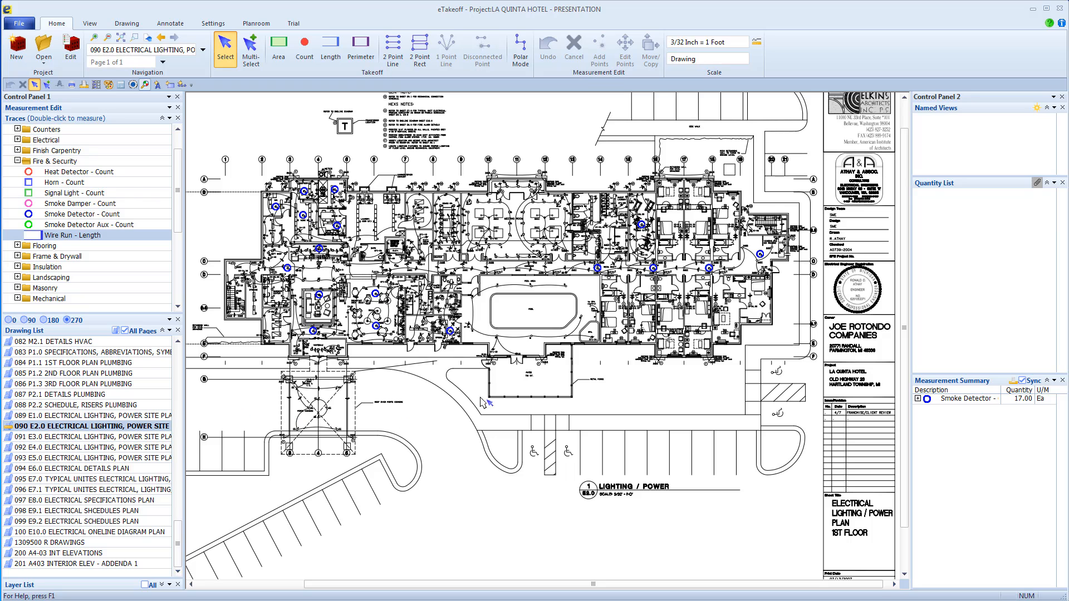
pyautogui.moveTo(552, 331)
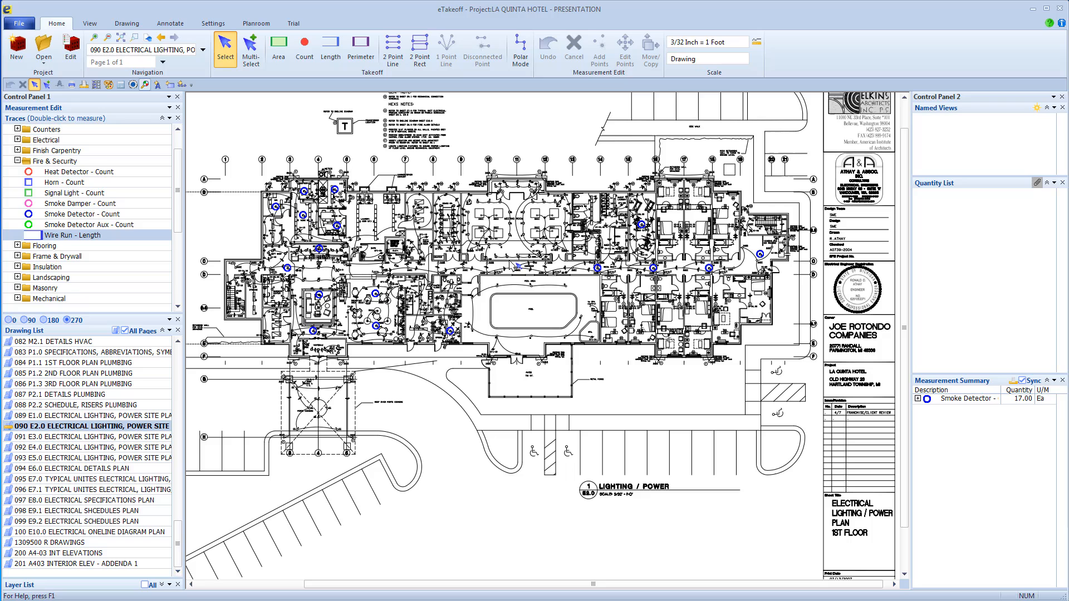
pyautogui.moveTo(446, 50)
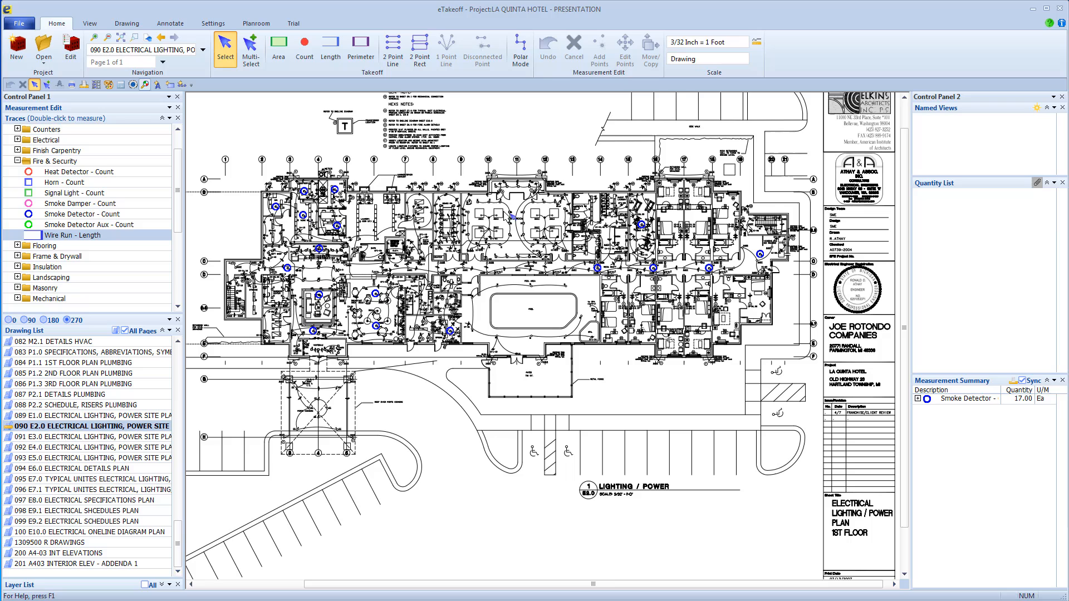
pyautogui.moveTo(506, 219)
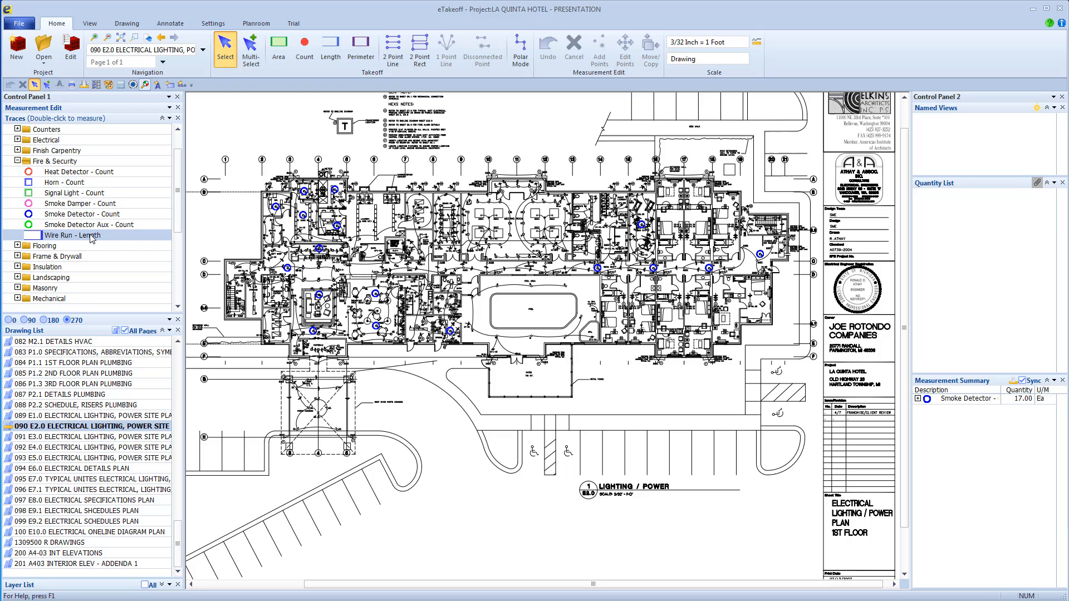
# - Sketch trial one-point Wire Run lines to nearby detectors, then discard them
pyautogui.click(73, 234)
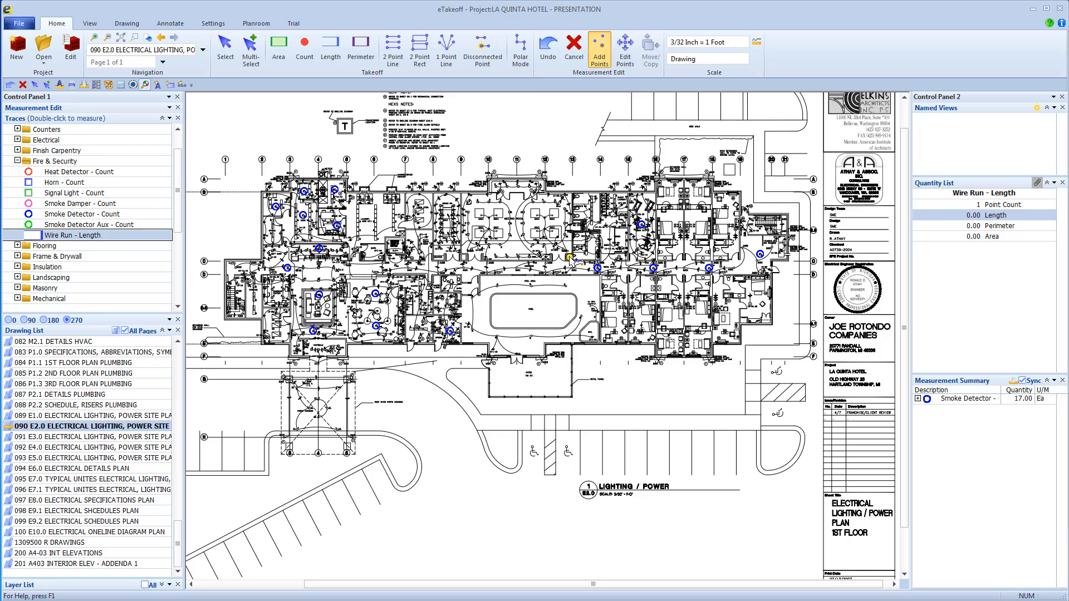
pyautogui.click(445, 48)
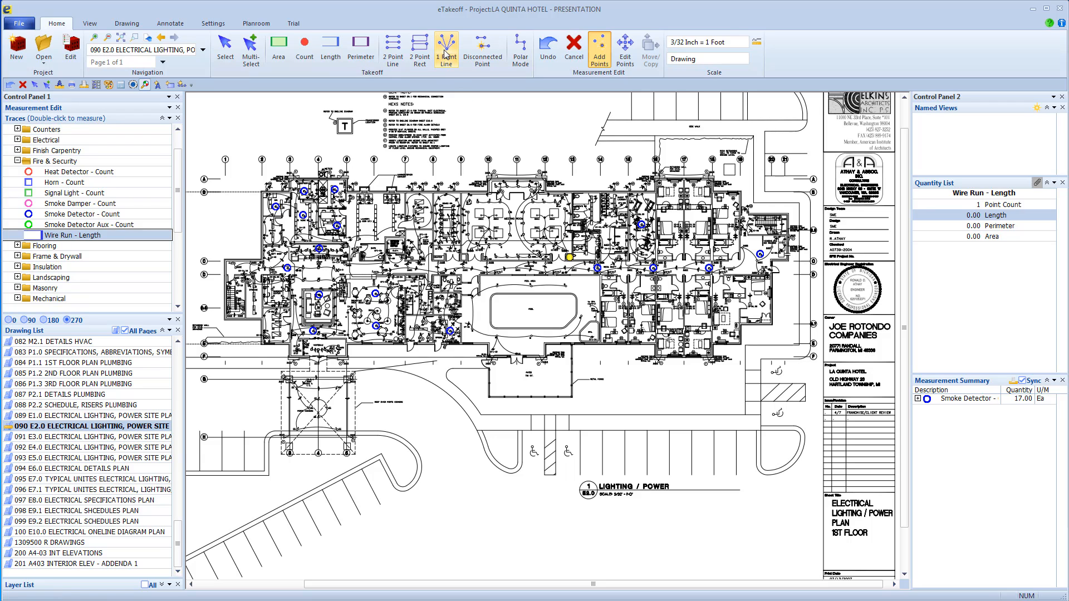
pyautogui.click(446, 48)
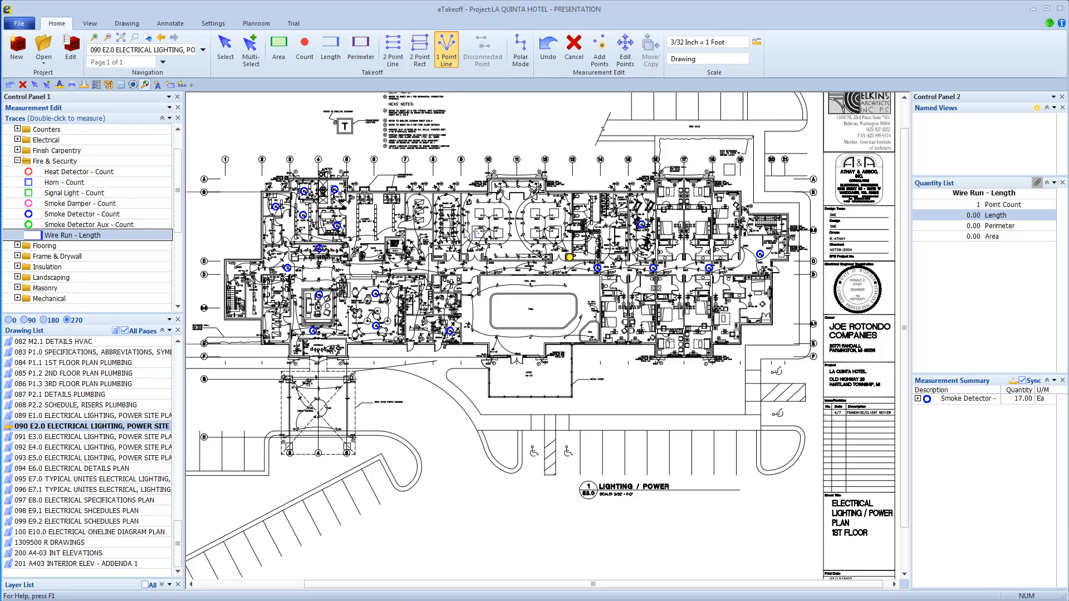
pyautogui.click(568, 258)
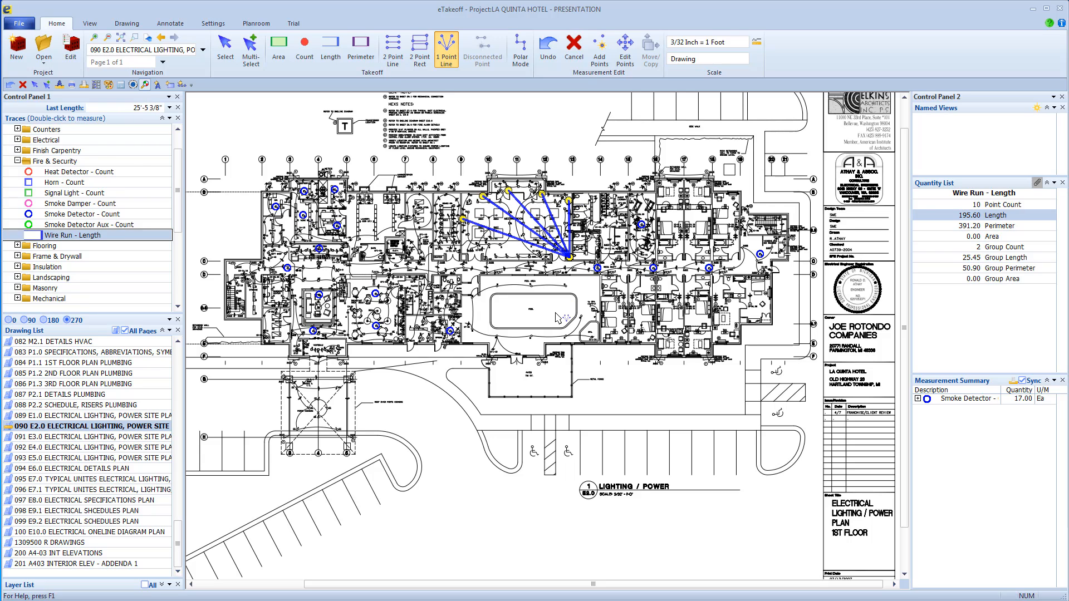
pyautogui.click(224, 46)
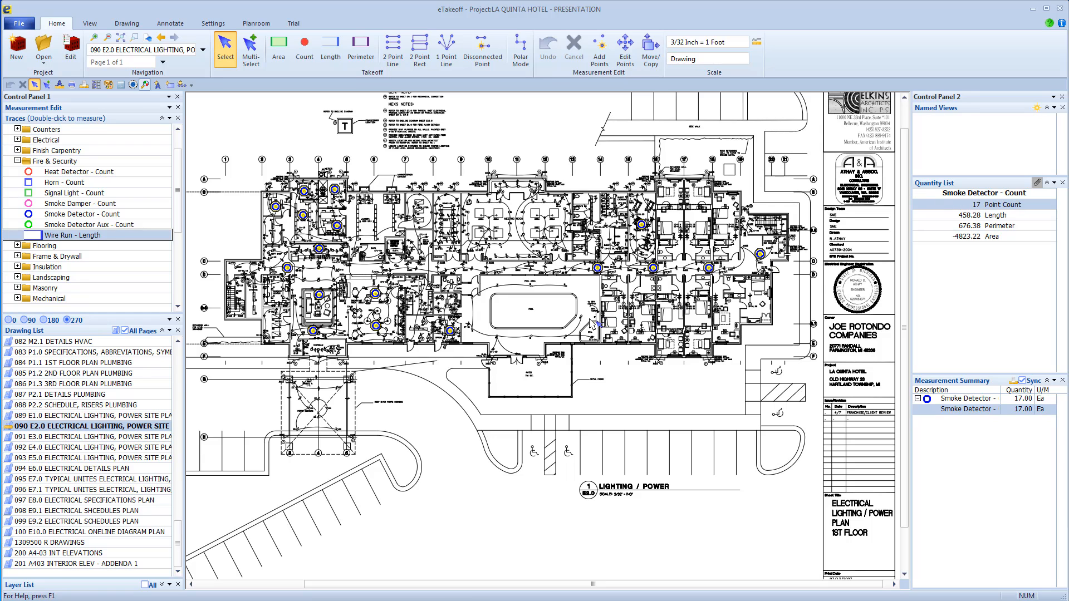
pyautogui.moveTo(110, 240)
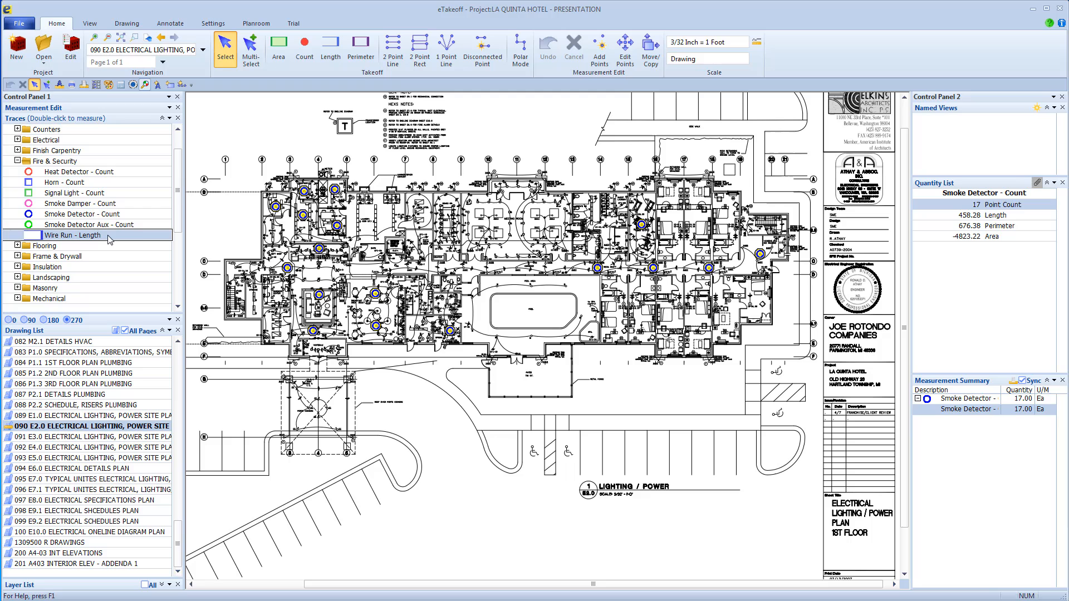
# - Begin a Wire Run - Length measurement on the right side using 1 Point Line mode
pyautogui.click(71, 234)
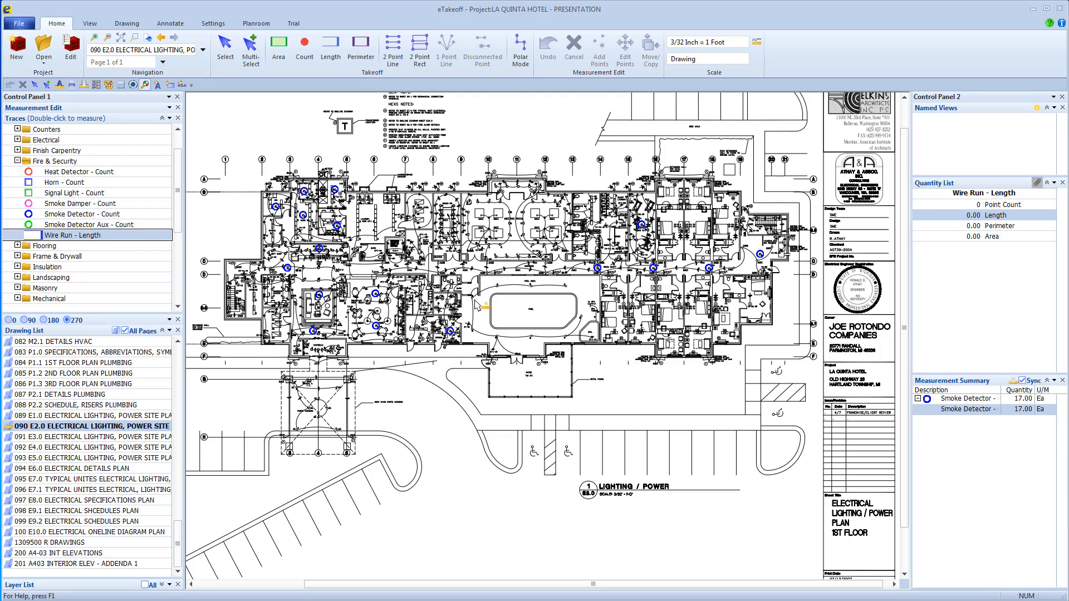
pyautogui.moveTo(756, 313)
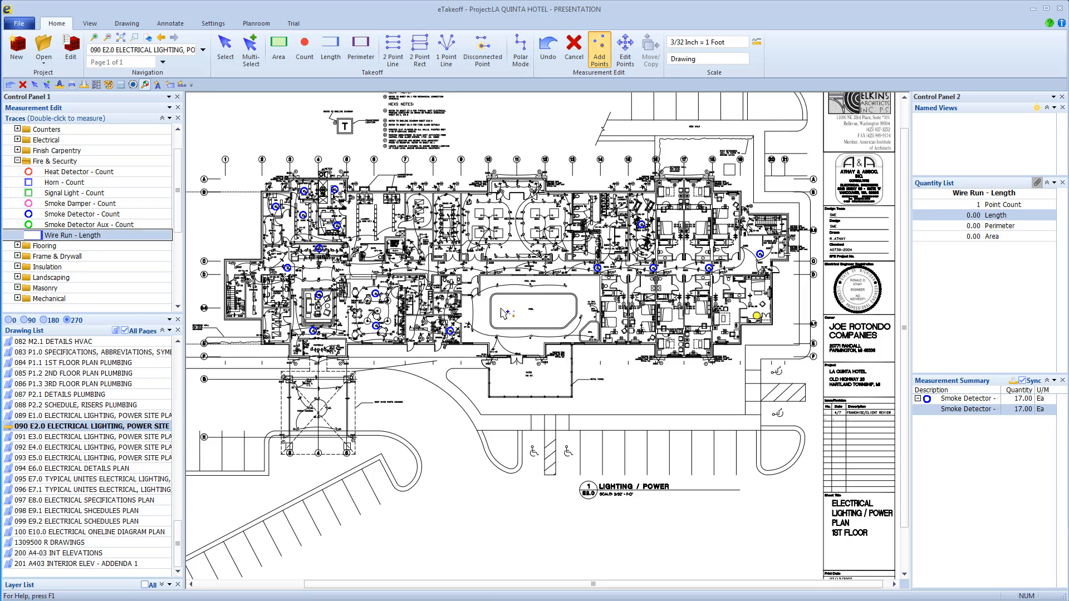
pyautogui.click(446, 48)
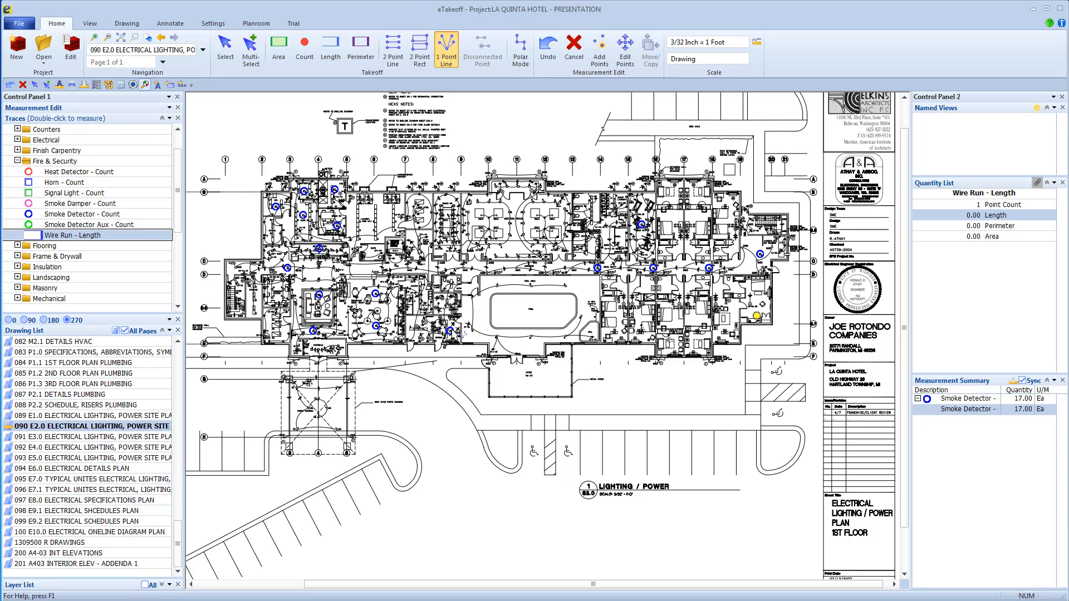
# - Draw one-point lines from the hub to all Smoke Detector - Count points
pyautogui.rightClick(464, 334)
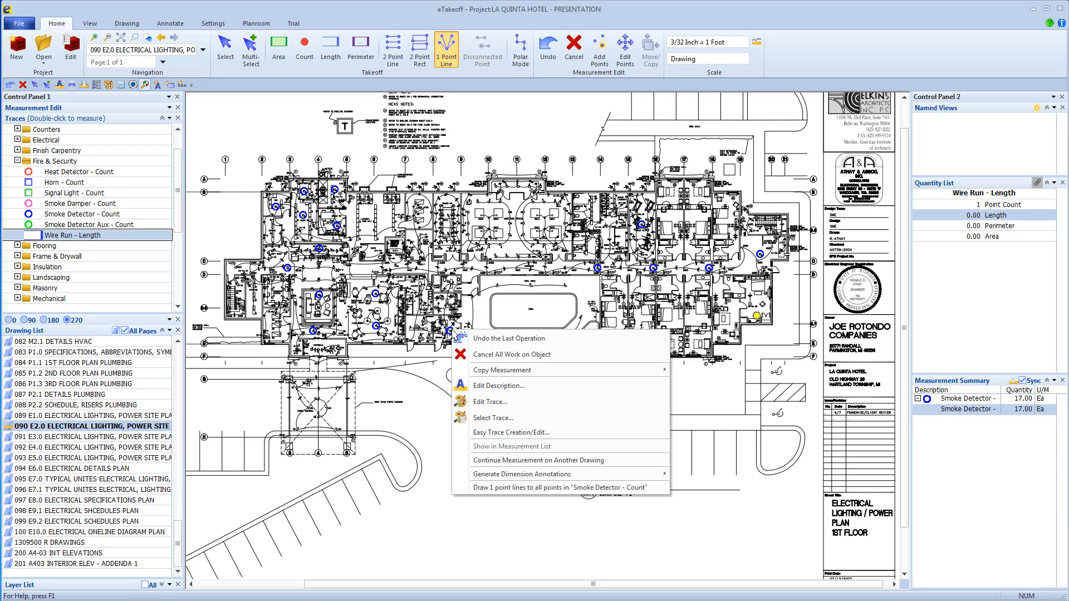
pyautogui.moveTo(560, 488)
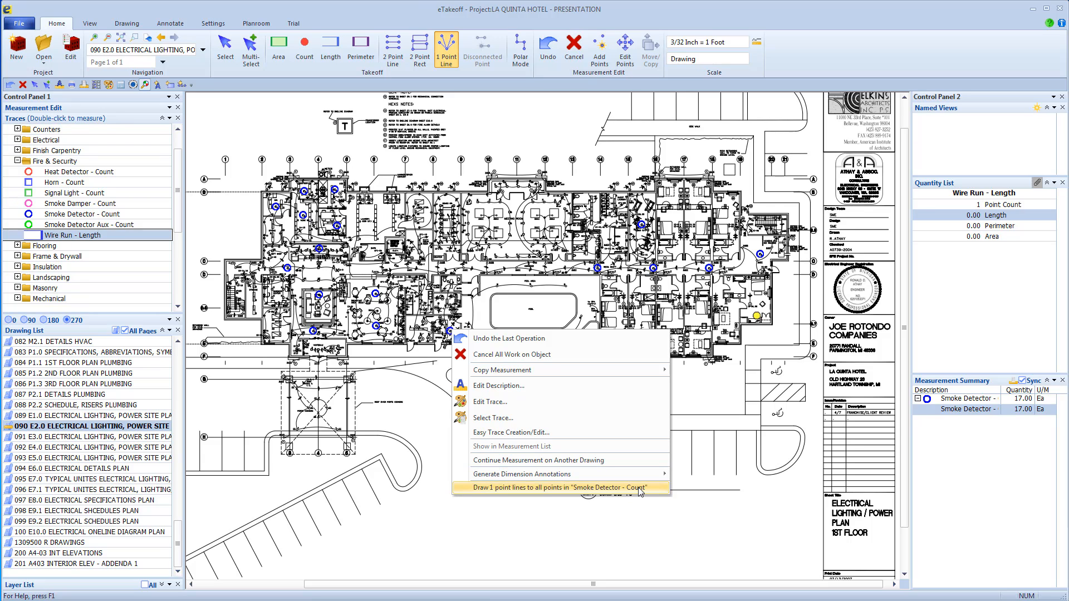
pyautogui.click(561, 488)
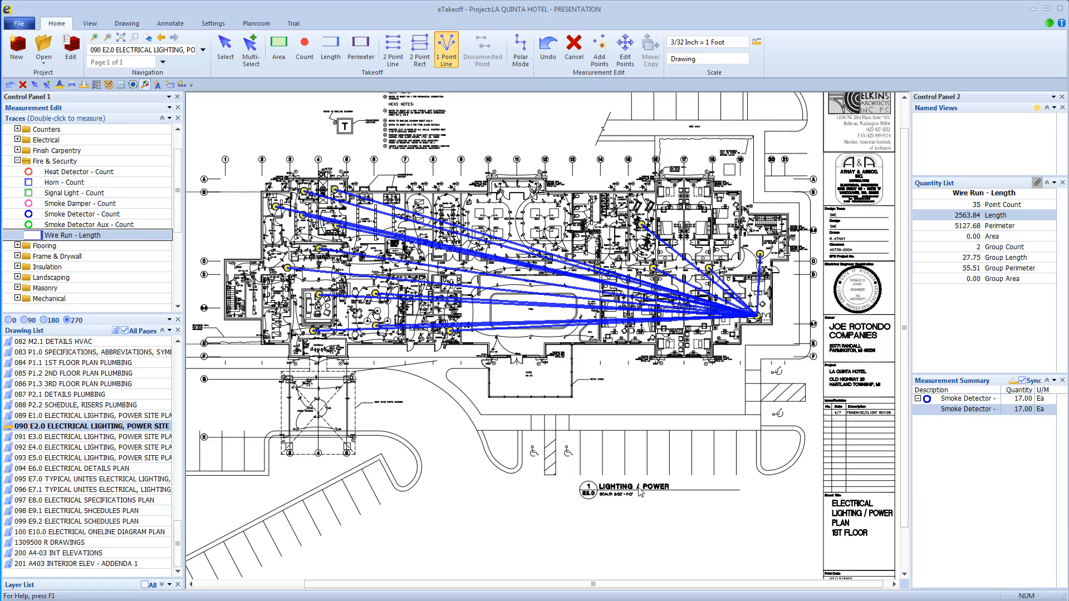